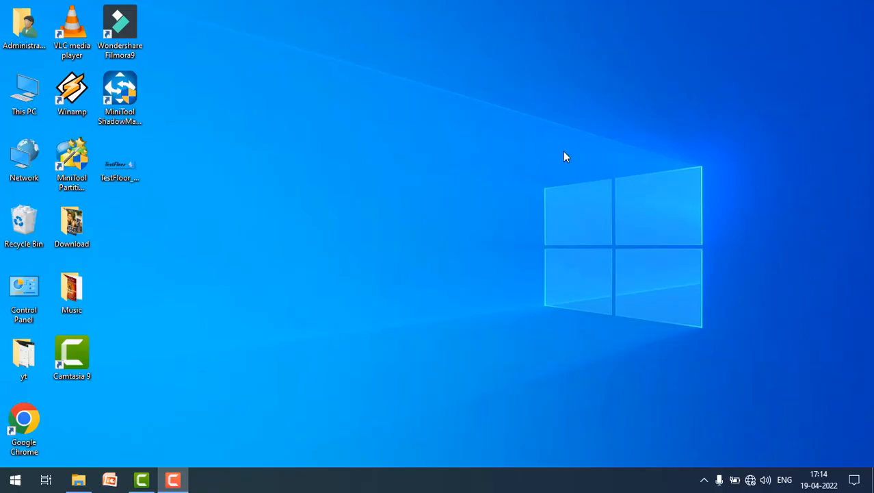
pyautogui.moveTo(572, 140)
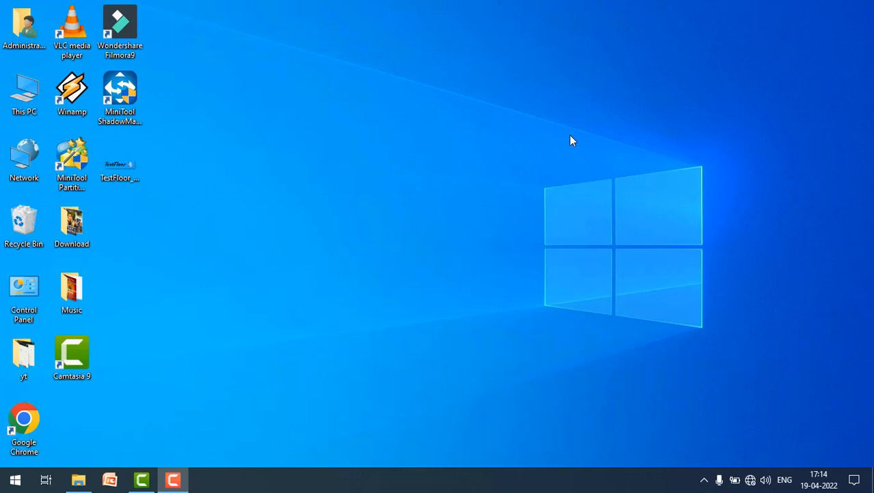
pyautogui.moveTo(354, 152)
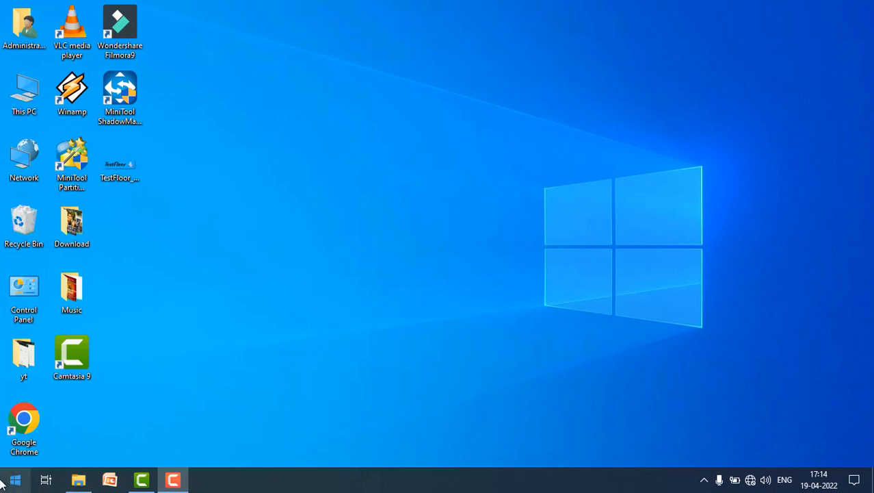
# Search for cmd and launch Command Prompt as administrator
pyautogui.write('cmd')
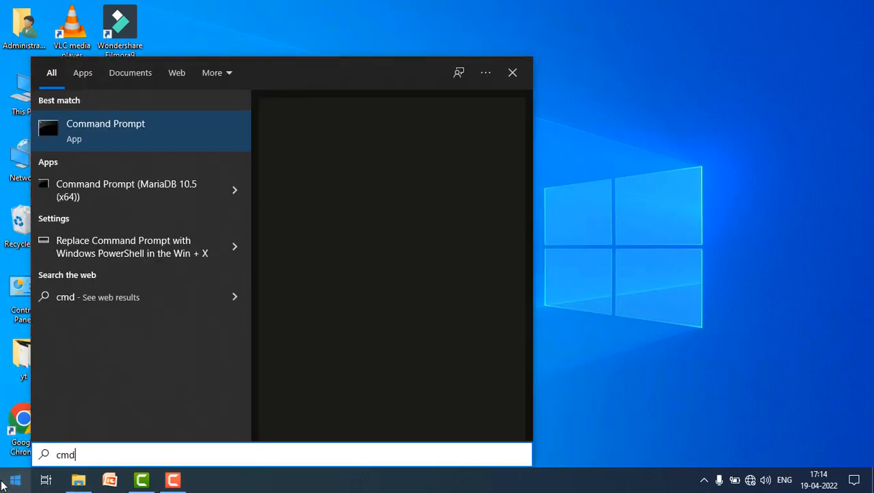
pyautogui.rightClick(105, 130)
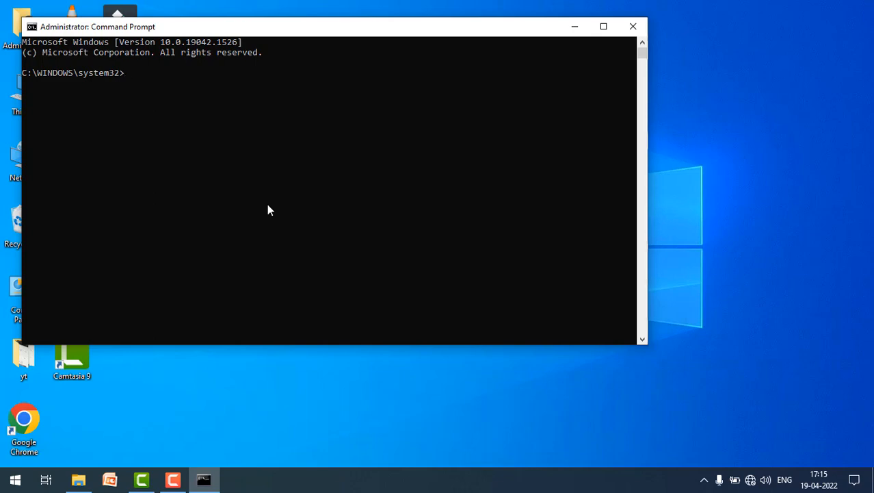
# Run 'netsh winsock reset' in the admin console, then close it
pyautogui.write('ne')
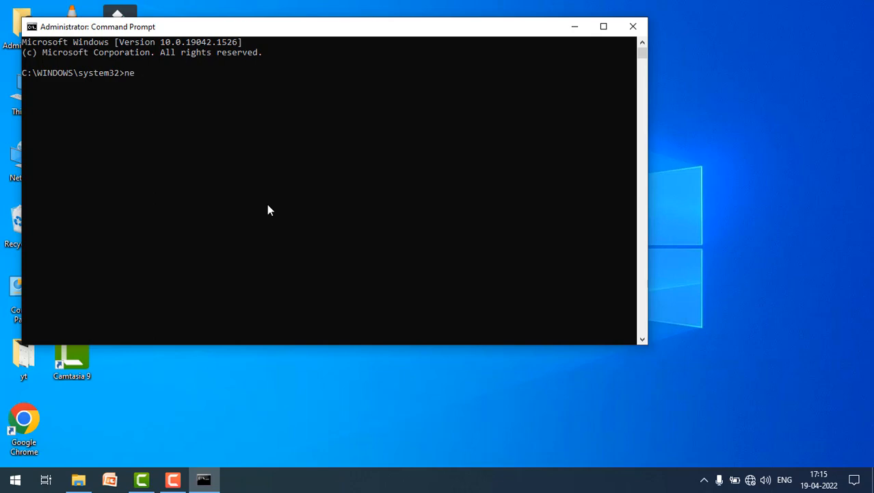
pyautogui.write('tsh')
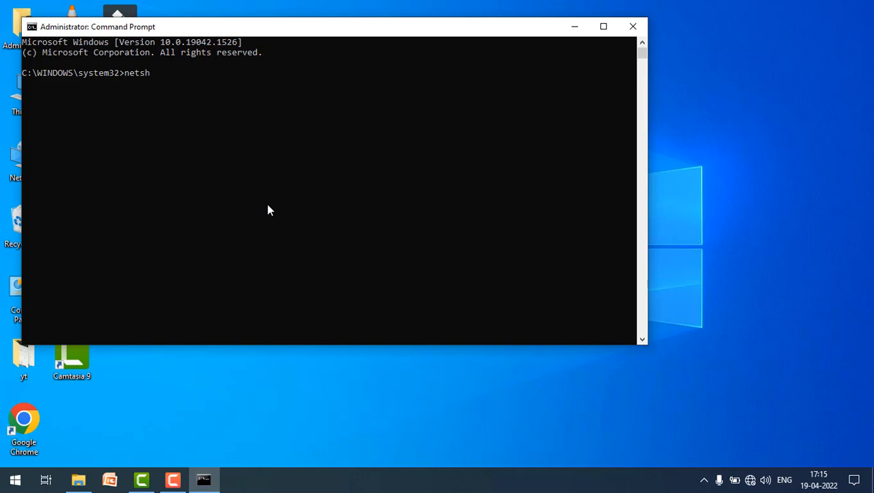
pyautogui.write('winsock')
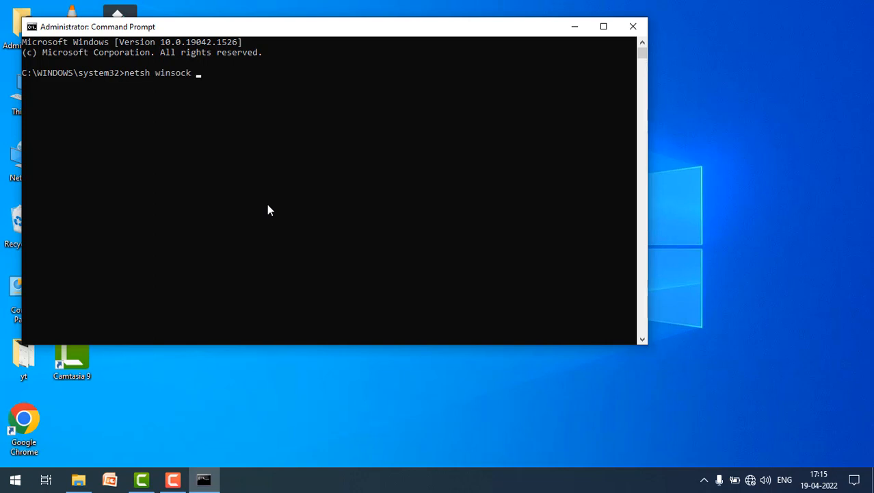
pyautogui.write('reset')
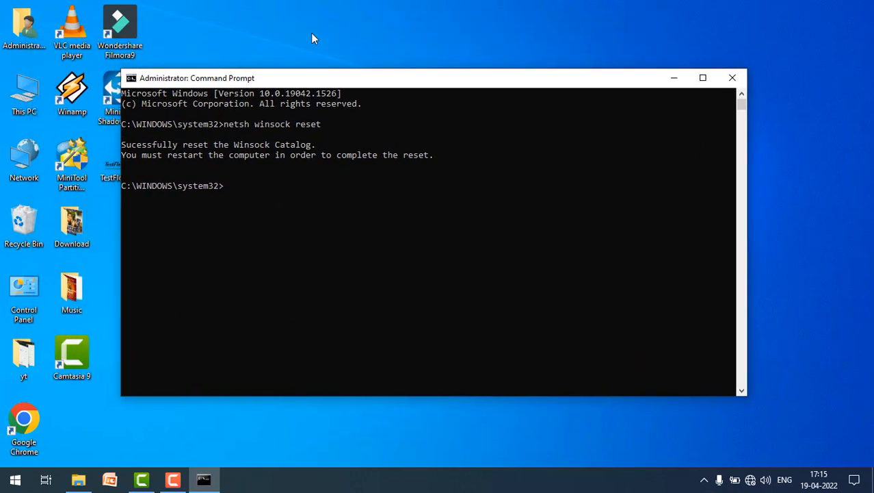
pyautogui.moveTo(319, 73)
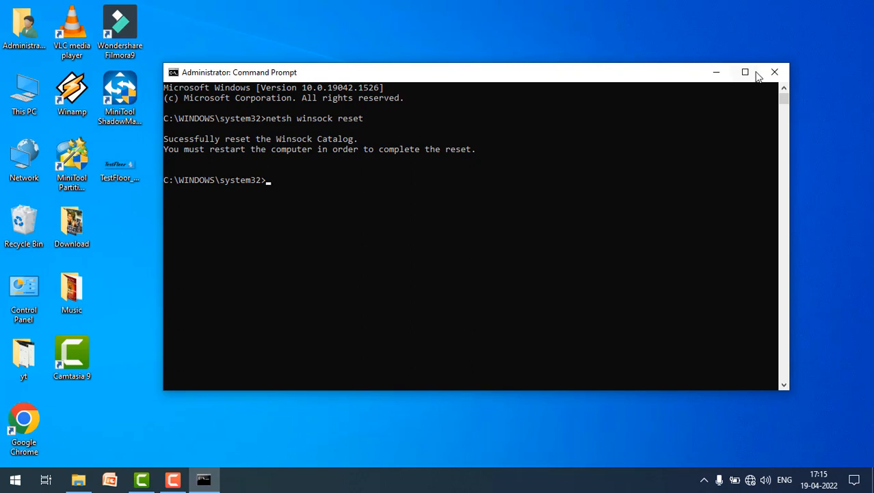
pyautogui.moveTo(775, 72)
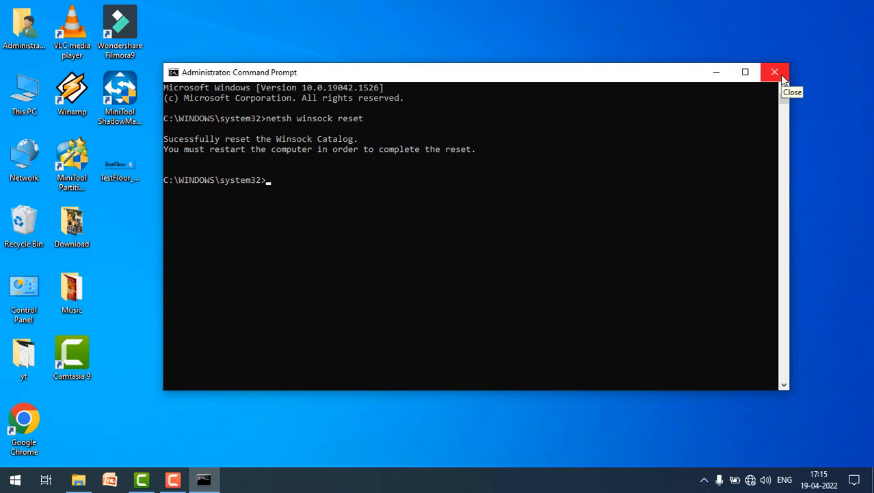
pyautogui.click(774, 72)
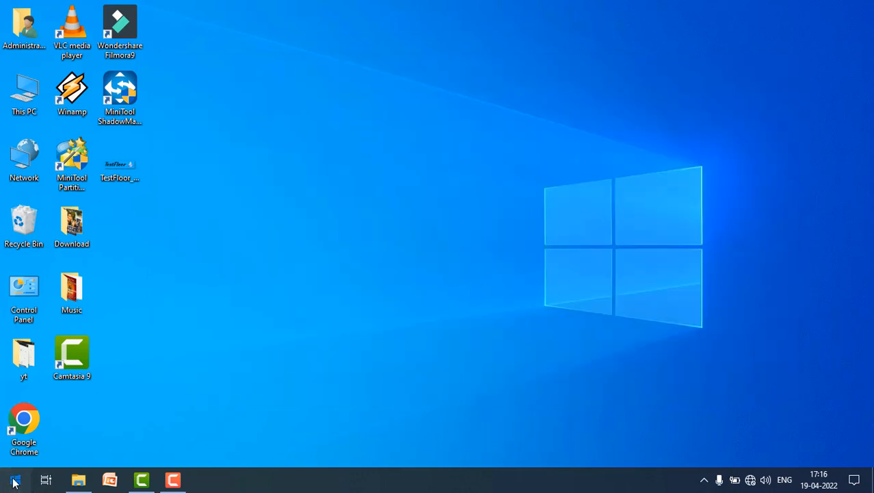
# Search for cmd again and run Command Prompt as administrator
pyautogui.write('cmd')
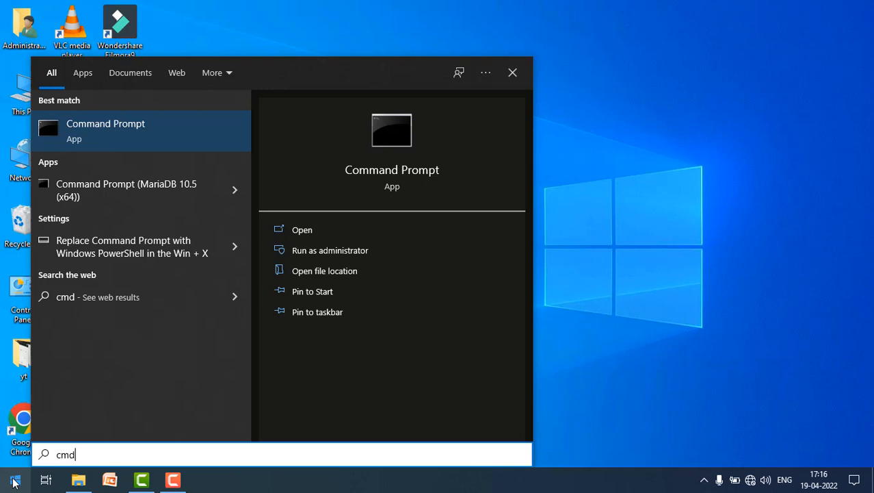
pyautogui.moveTo(324, 270)
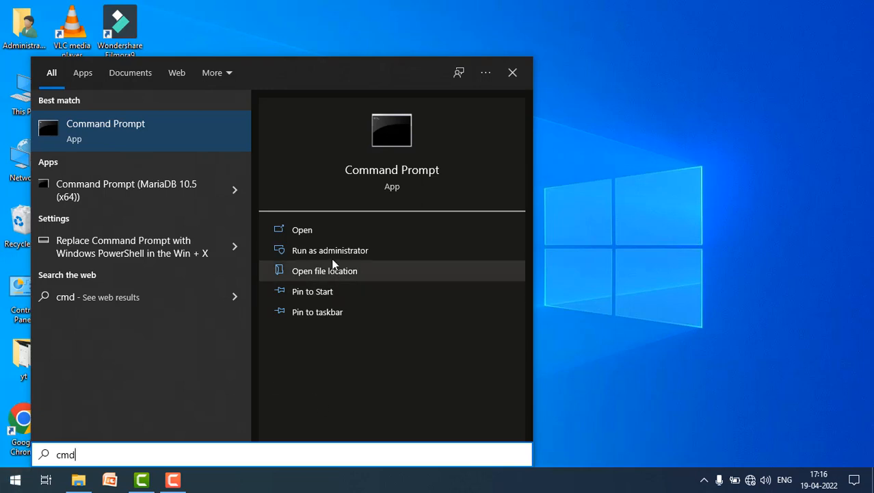
pyautogui.moveTo(330, 250)
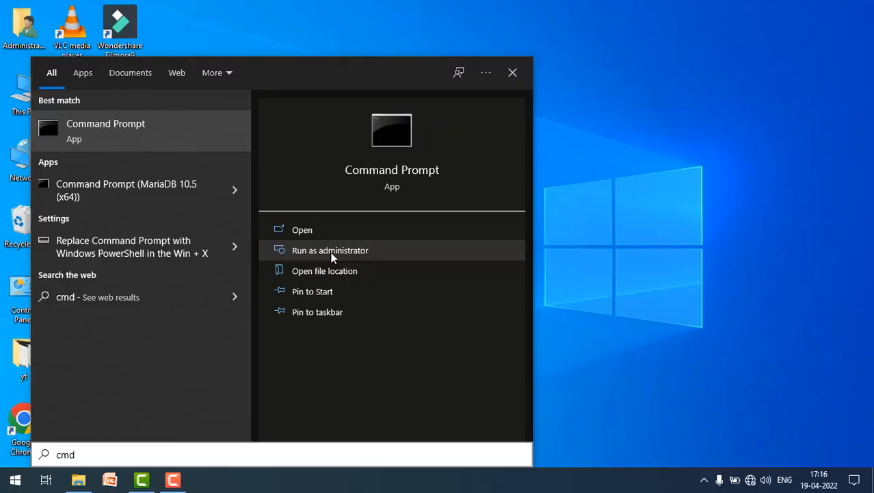
pyautogui.click(330, 250)
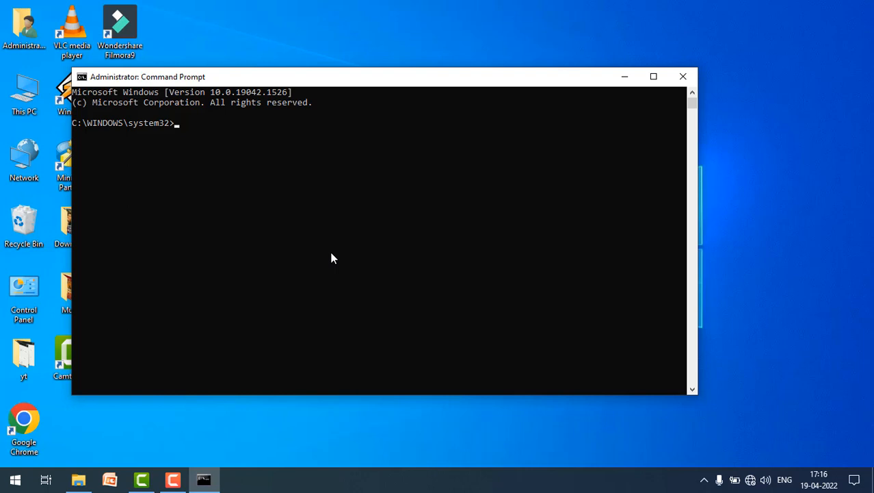
# Run 'ipconfig /flushdns', highlight DNS in the result, then close the console
pyautogui.write('i')
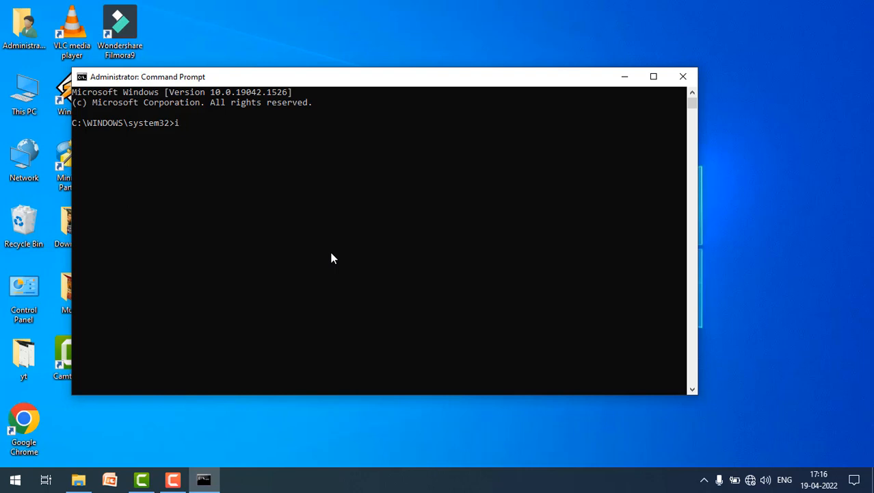
pyautogui.write('pconfig')
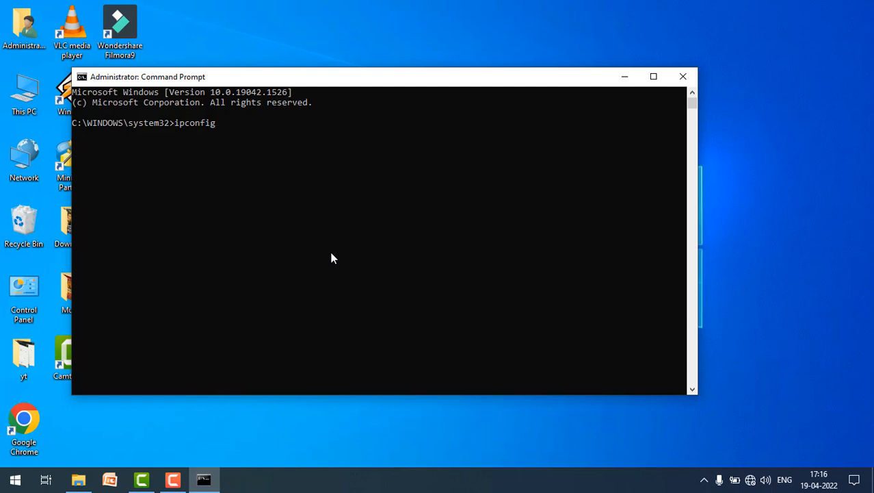
pyautogui.write('/flush')
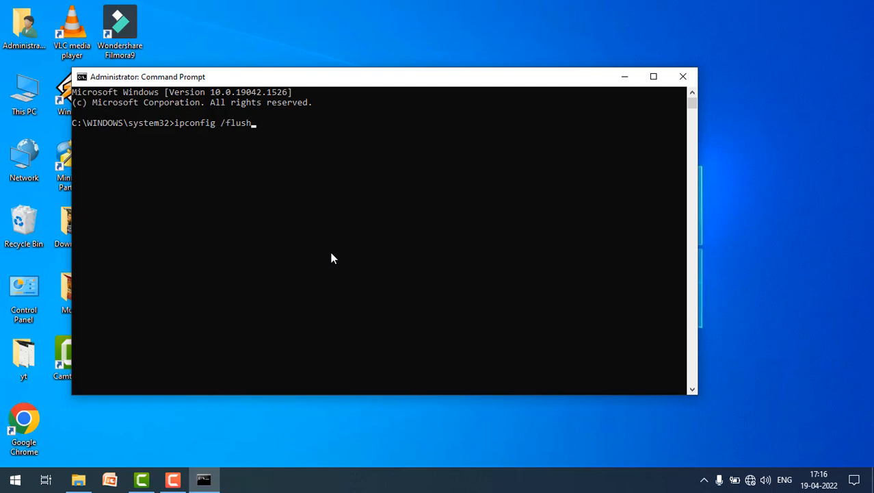
pyautogui.write('dns')
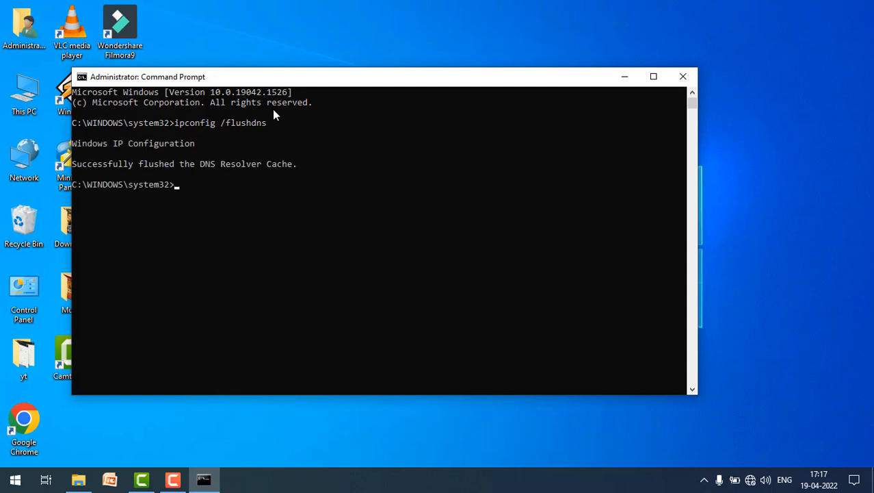
pyautogui.moveTo(258, 163); pyautogui.dragTo(282, 164)
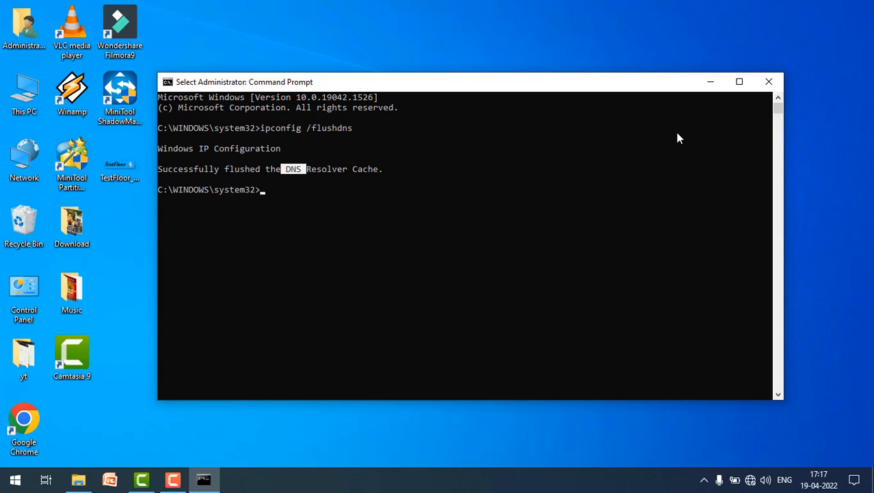
pyautogui.moveTo(769, 82)
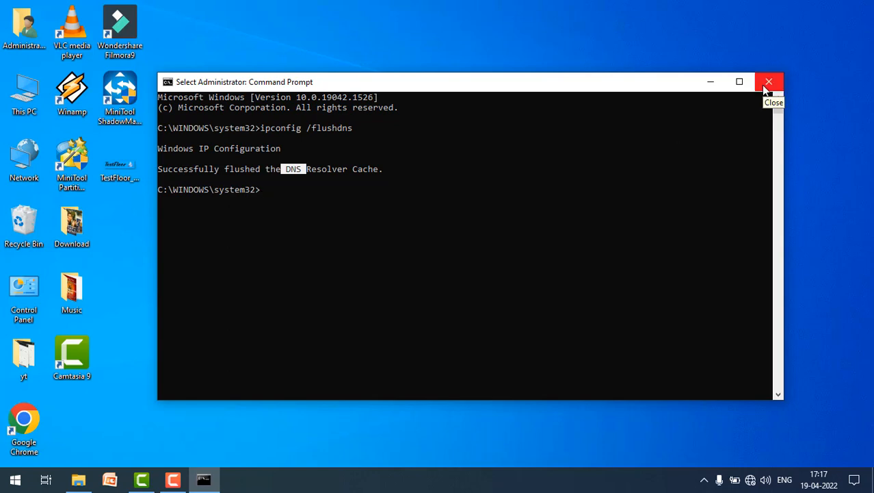
pyautogui.click(769, 82)
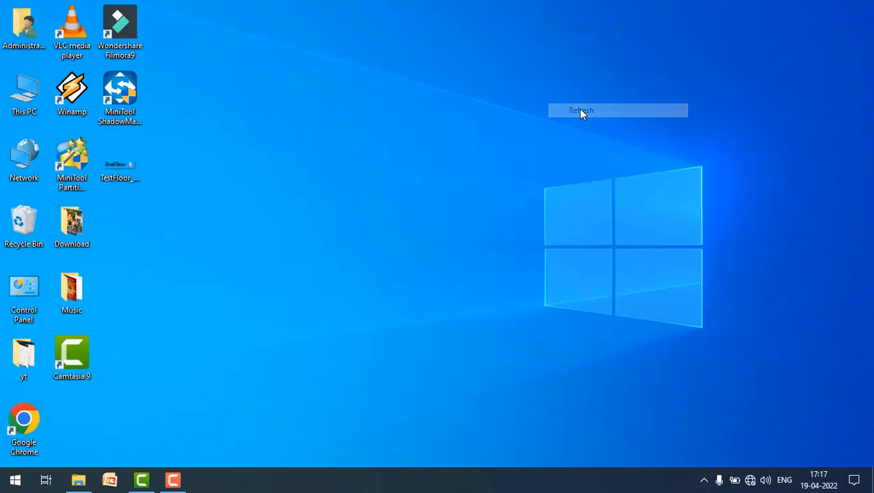
# From Start, search cmd and launch Command Prompt as administrator
pyautogui.click(15, 478)
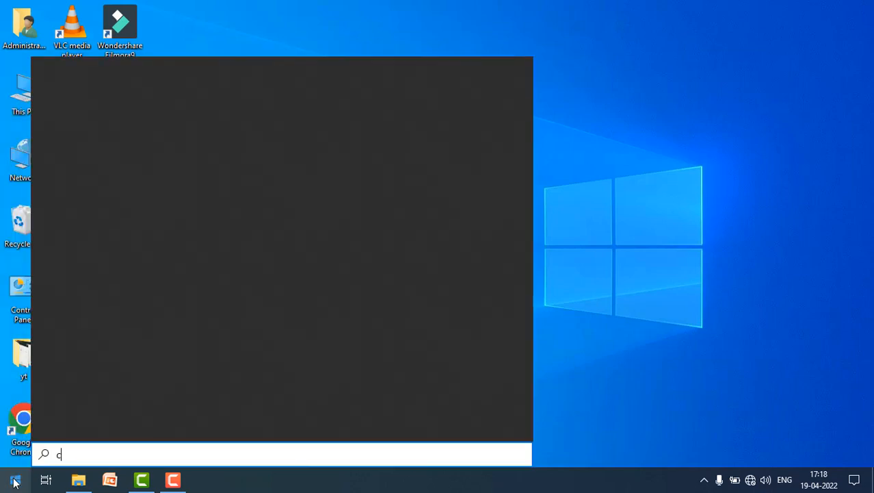
pyautogui.write('md')
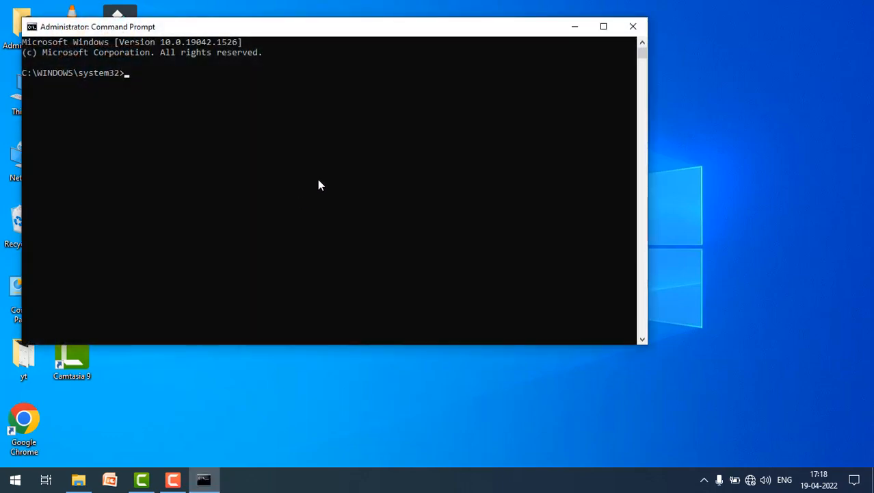
# Run 'netsh int ip reset' in the admin console, then close it
pyautogui.write('netsh int ip')
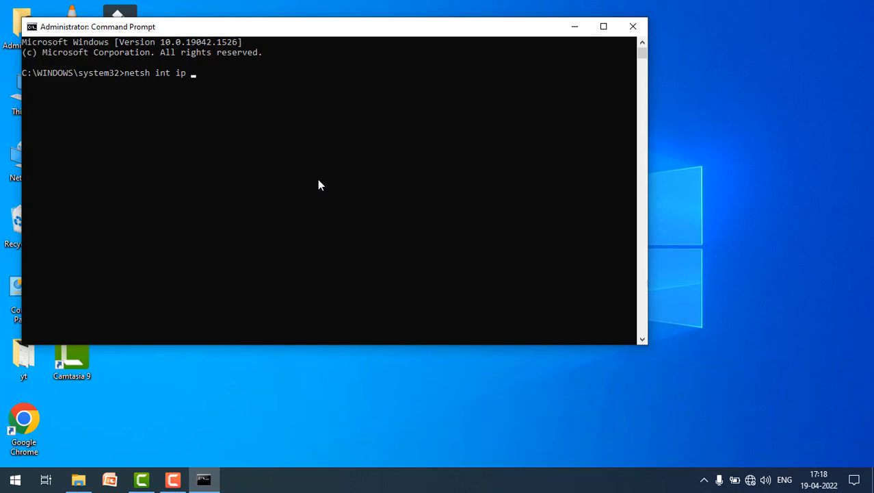
pyautogui.write('reset')
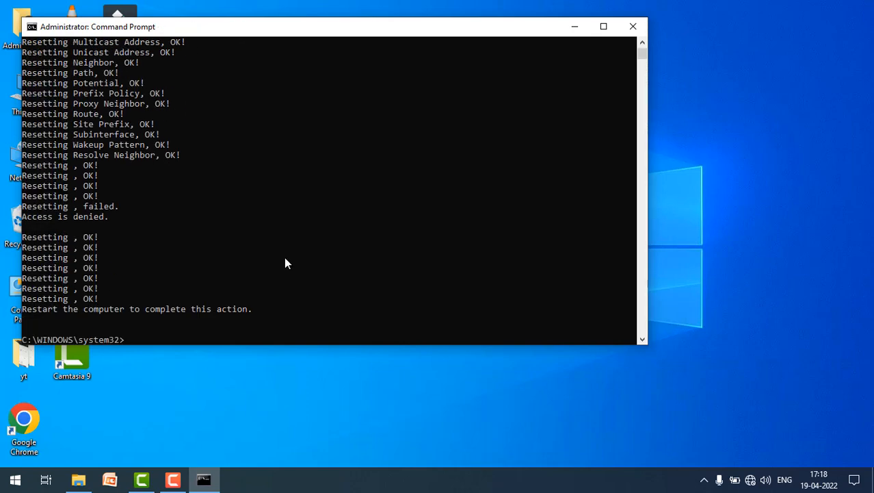
pyautogui.moveTo(49, 322)
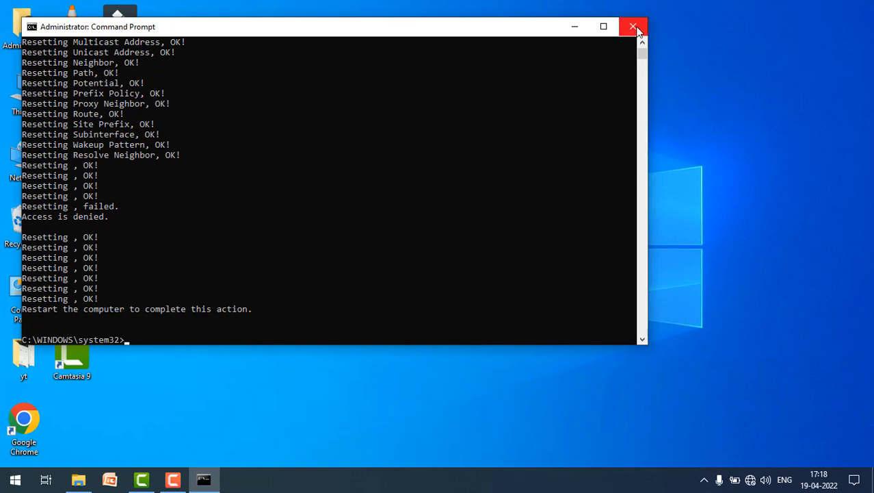
pyautogui.moveTo(633, 26)
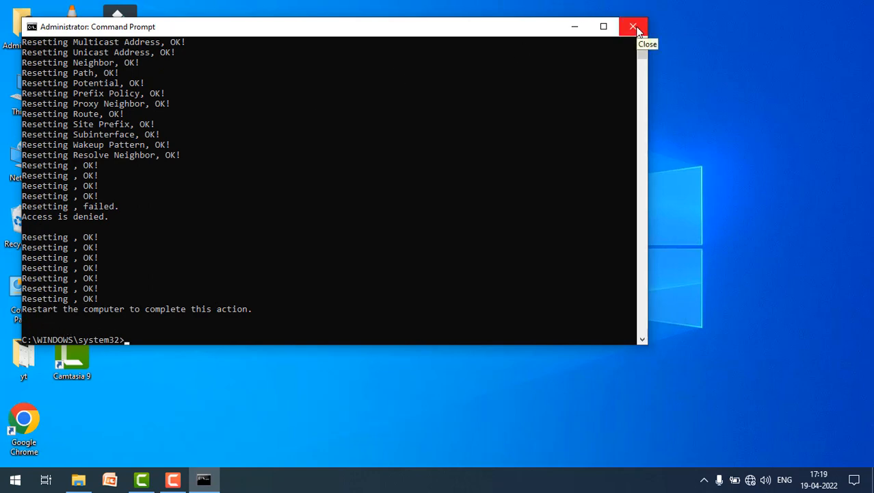
pyautogui.click(633, 27)
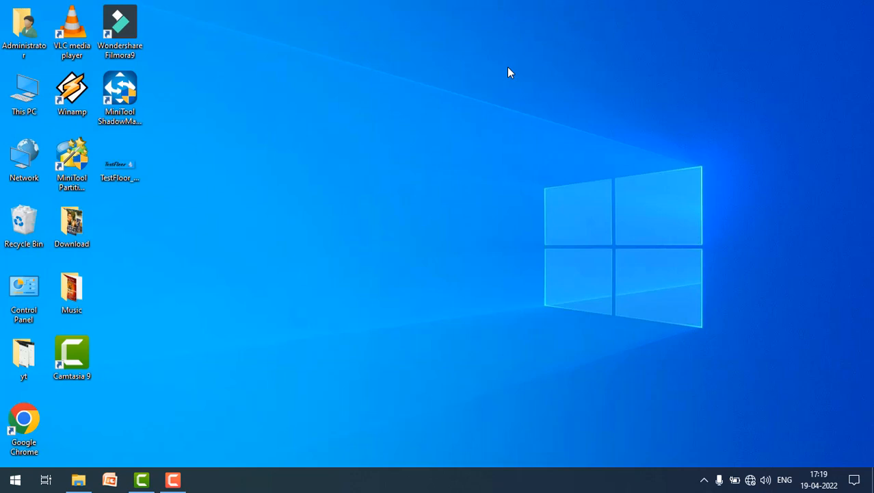